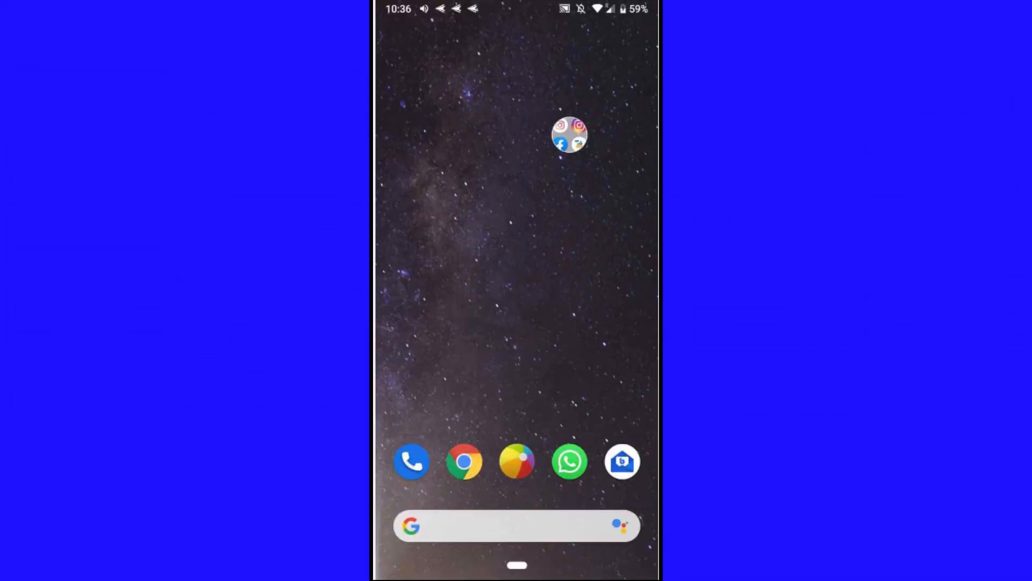
Expand the unnamed home-screen folder of Instagram, Facebook, Lite and CM Lite apps.
{"action": "left_click", "coordinate": [570, 137]}
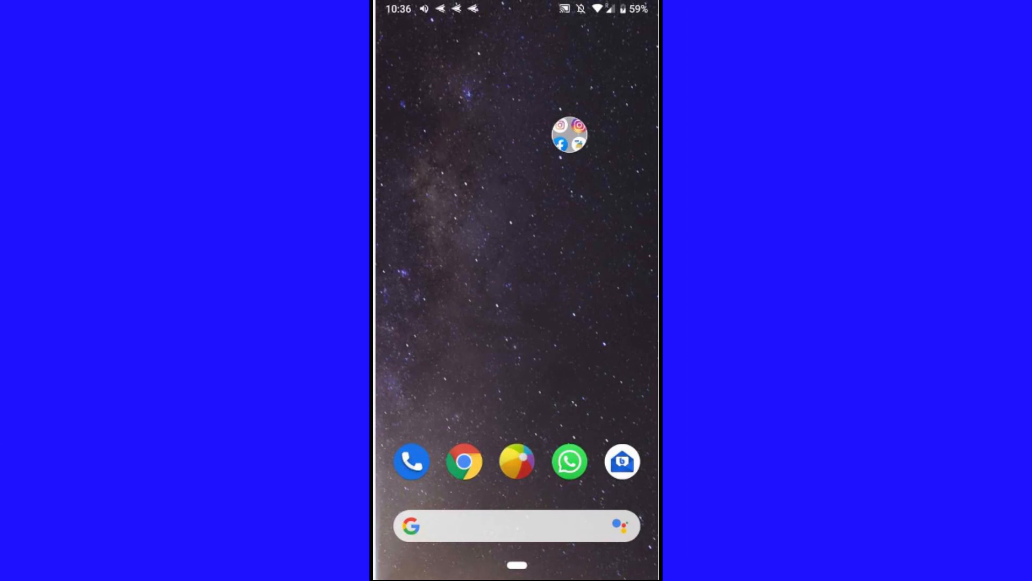
{"action": "left_click", "coordinate": [570, 139]}
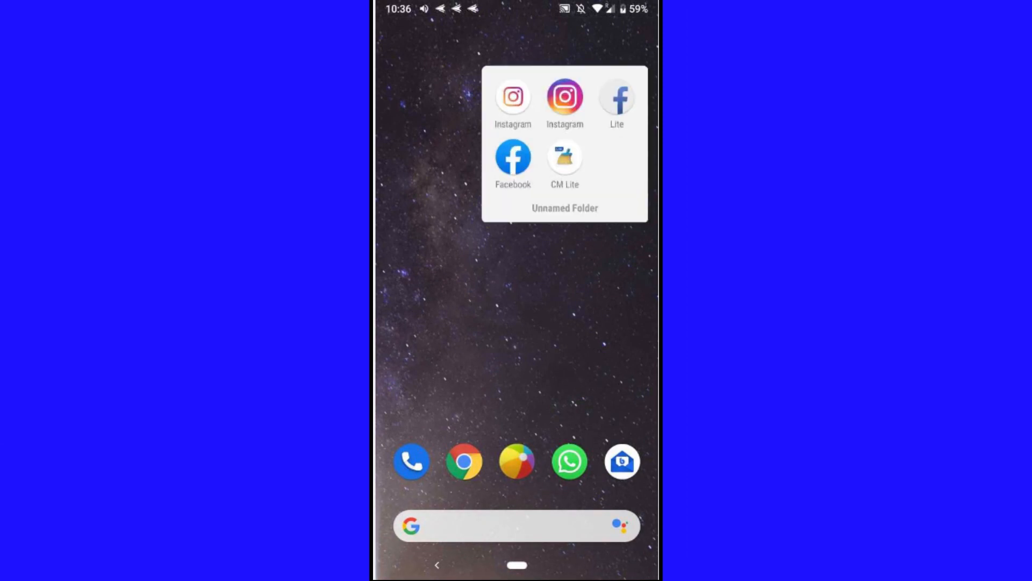
{"action": "left_click", "coordinate": [513, 158]}
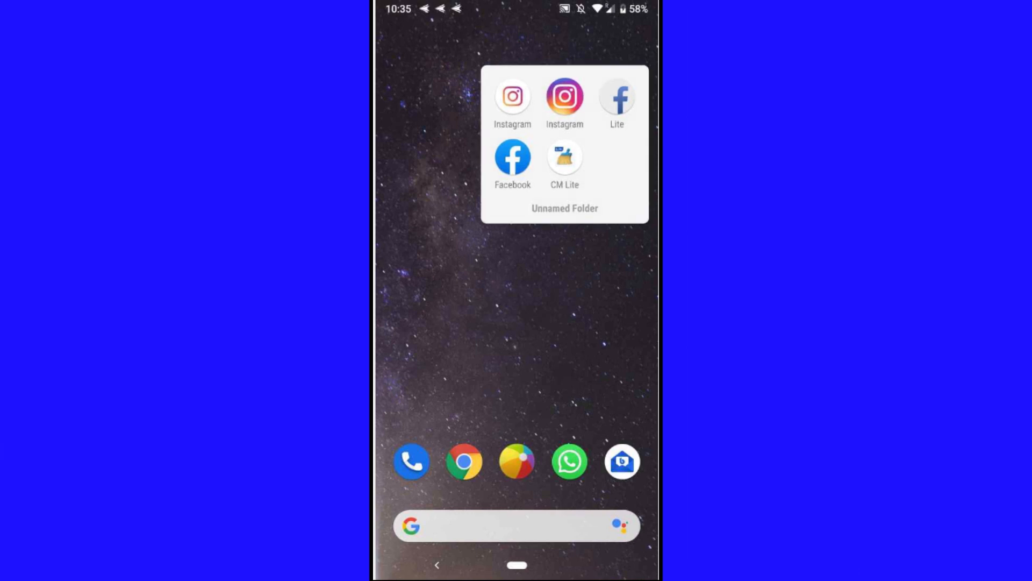
Launch the full Instagram app and scroll down through its home feed.
{"action": "left_click", "coordinate": [512, 97]}
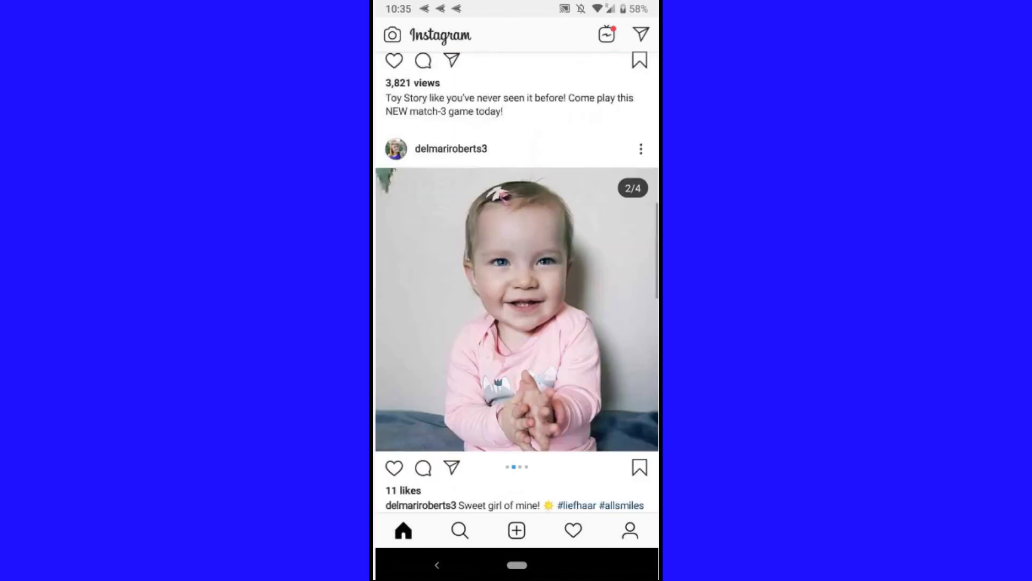
{"action": "scroll", "scroll_direction": "down", "scroll_amount": 3}
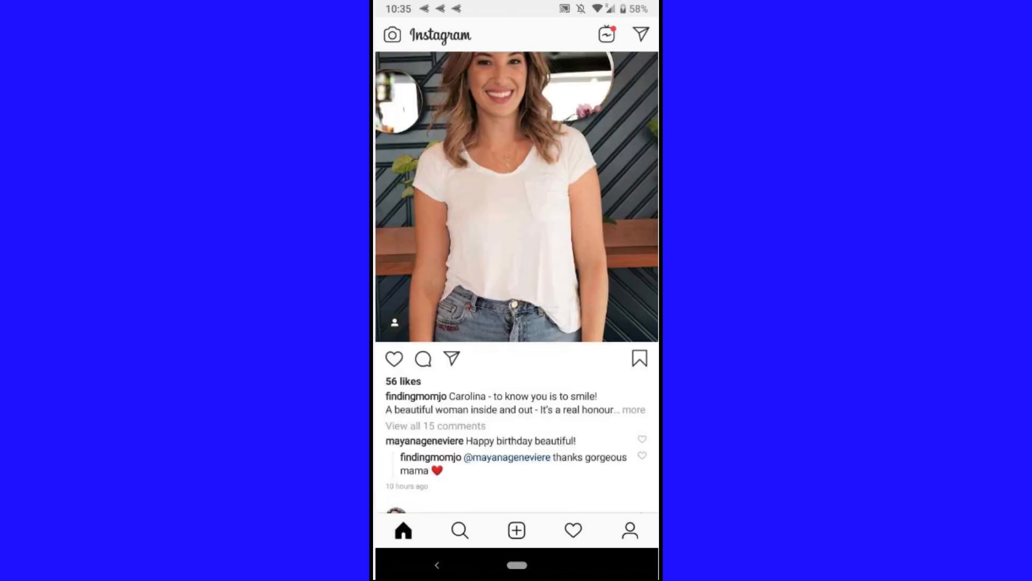
{"action": "scroll", "scroll_direction": "down", "scroll_amount": 3}
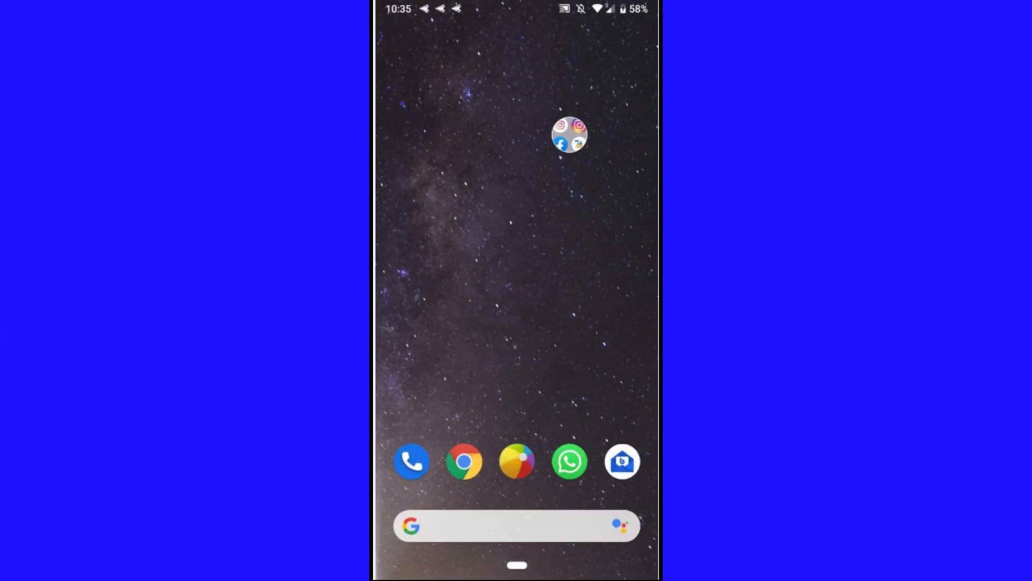
In the Instagram web shortcut, start a post, cancel the image picker, then view Activity.
{"action": "left_click", "coordinate": [570, 135]}
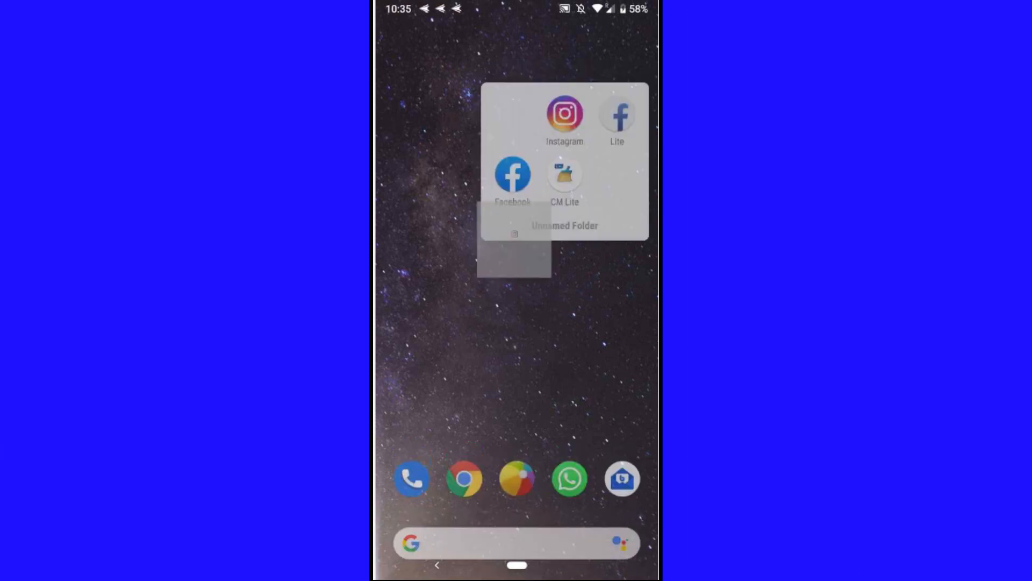
{"action": "left_click", "coordinate": [565, 113]}
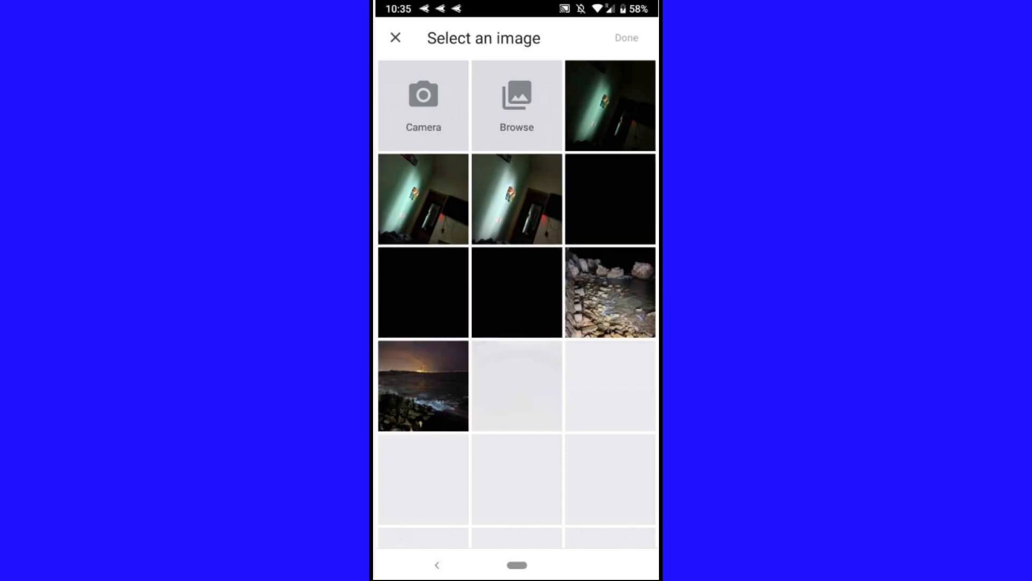
{"action": "left_click", "coordinate": [396, 38]}
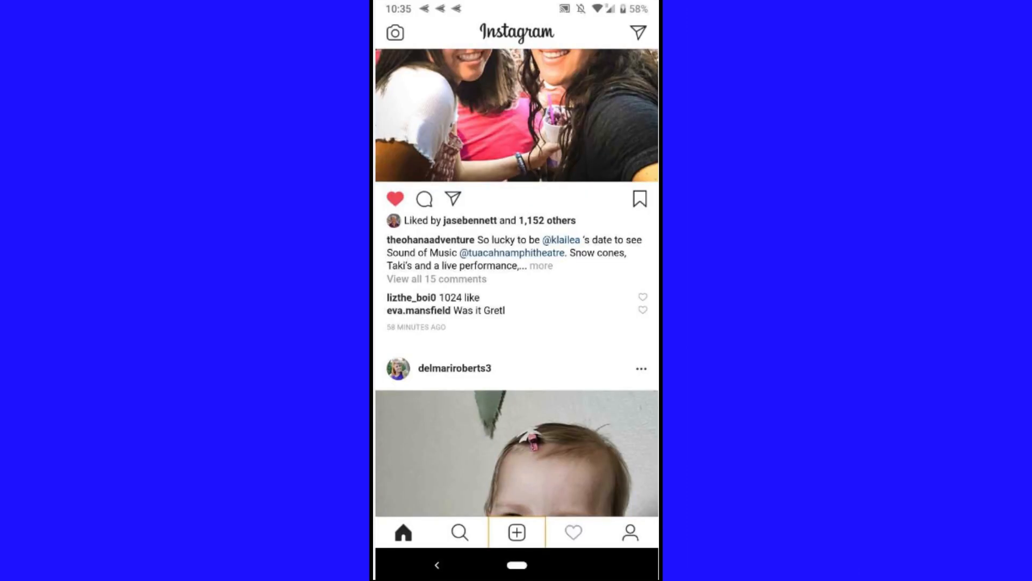
{"action": "left_click", "coordinate": [574, 532]}
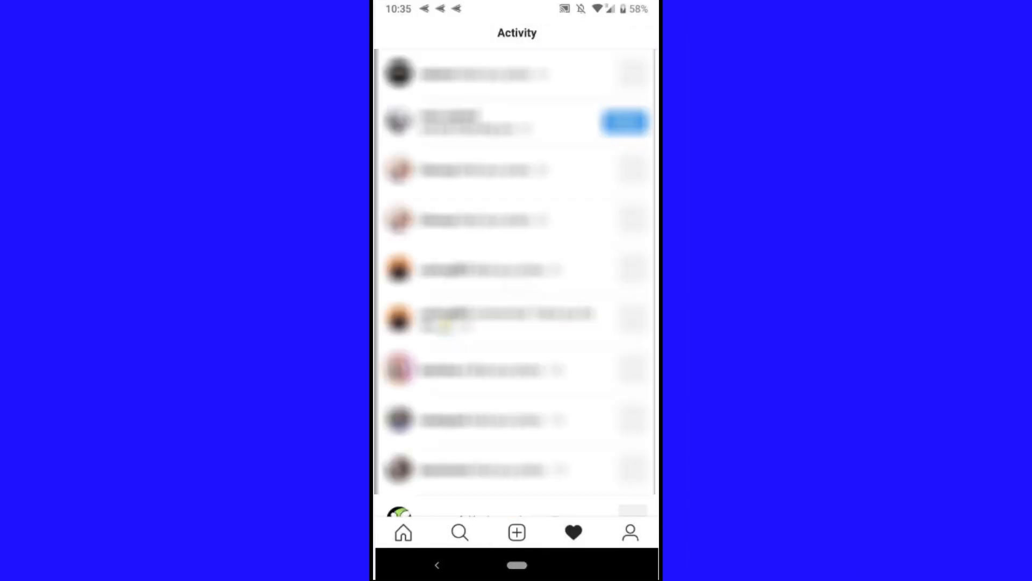
{"action": "left_click", "coordinate": [403, 532]}
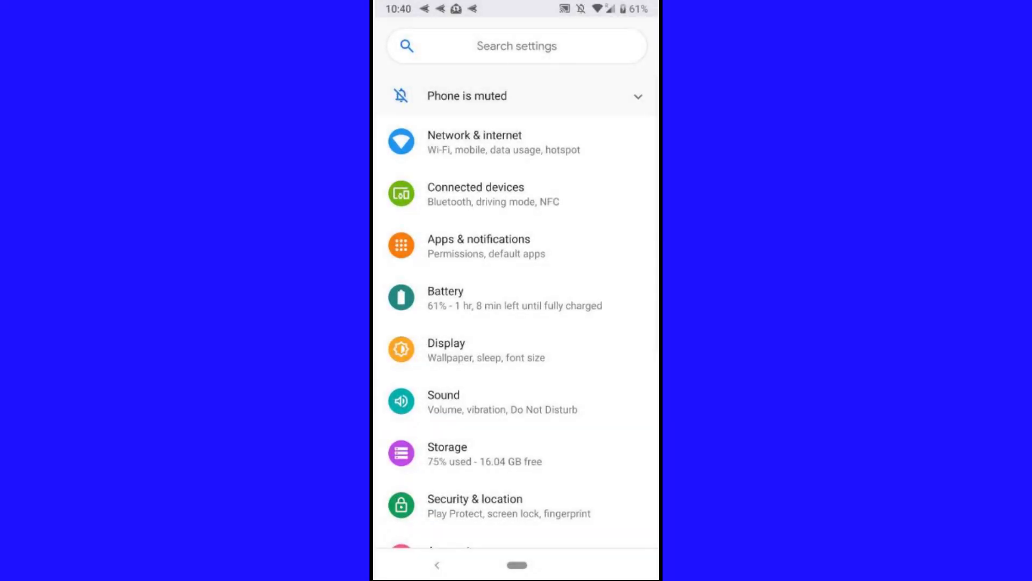
View the Storage page (47.96 GB of 64 GB used), then reopen the app folder.
{"action": "left_click", "coordinate": [448, 453]}
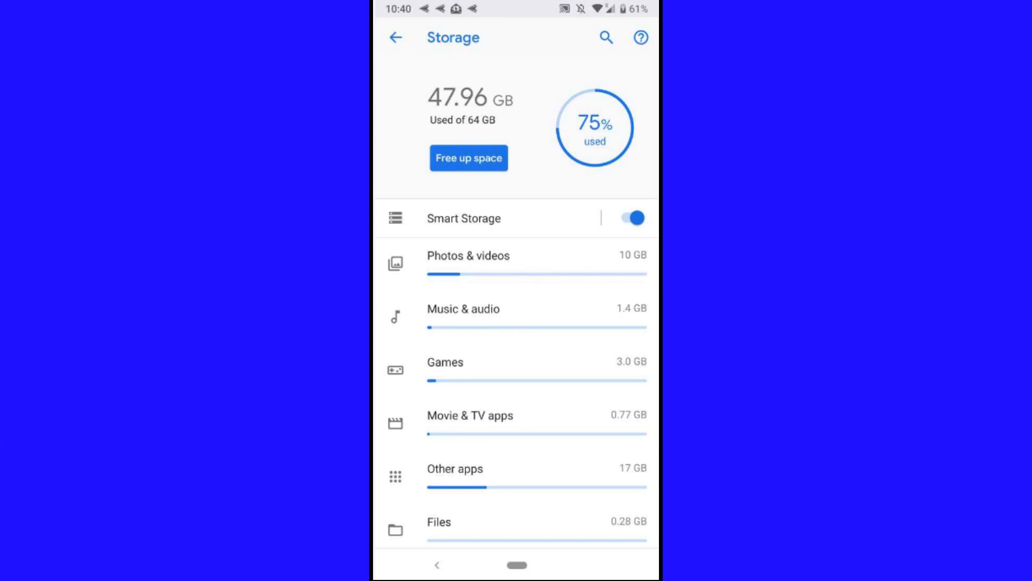
{"action": "left_click", "coordinate": [469, 157]}
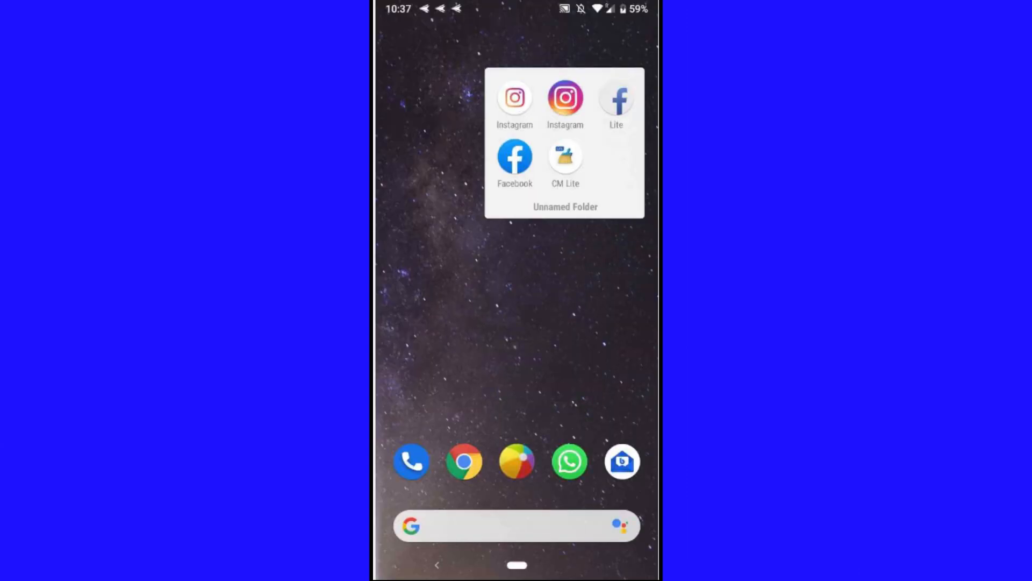
Scan the phone in CM Lite, review the 711 MB junk list, then leave the results.
{"action": "left_click", "coordinate": [566, 157]}
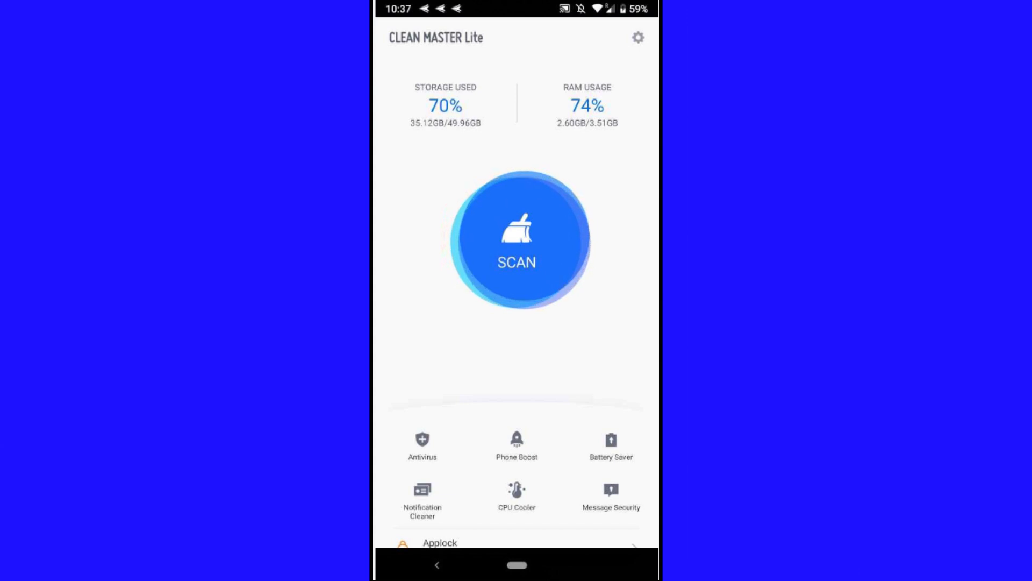
{"action": "left_click", "coordinate": [518, 242]}
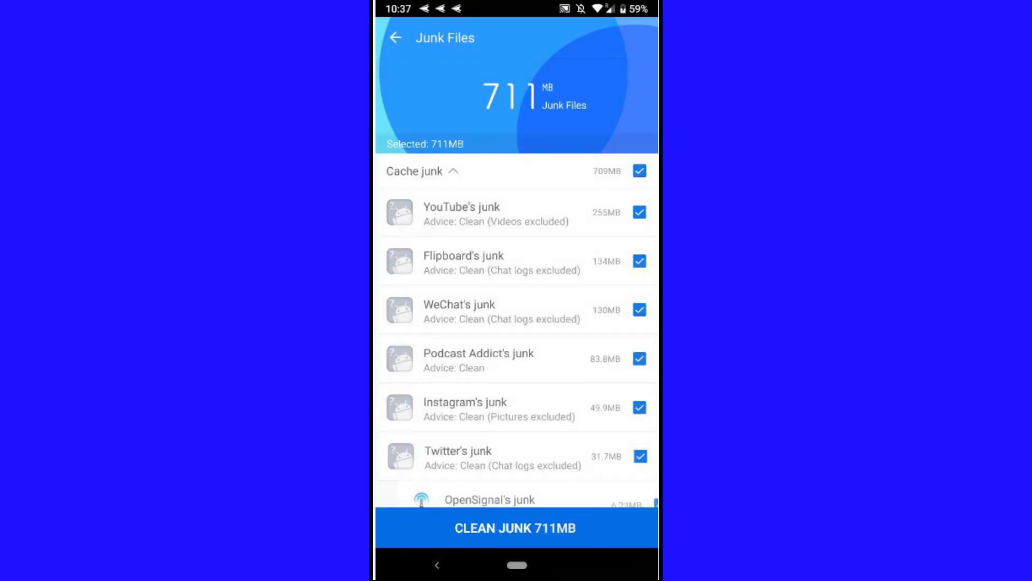
{"action": "scroll", "scroll_direction": "down", "scroll_amount": 3}
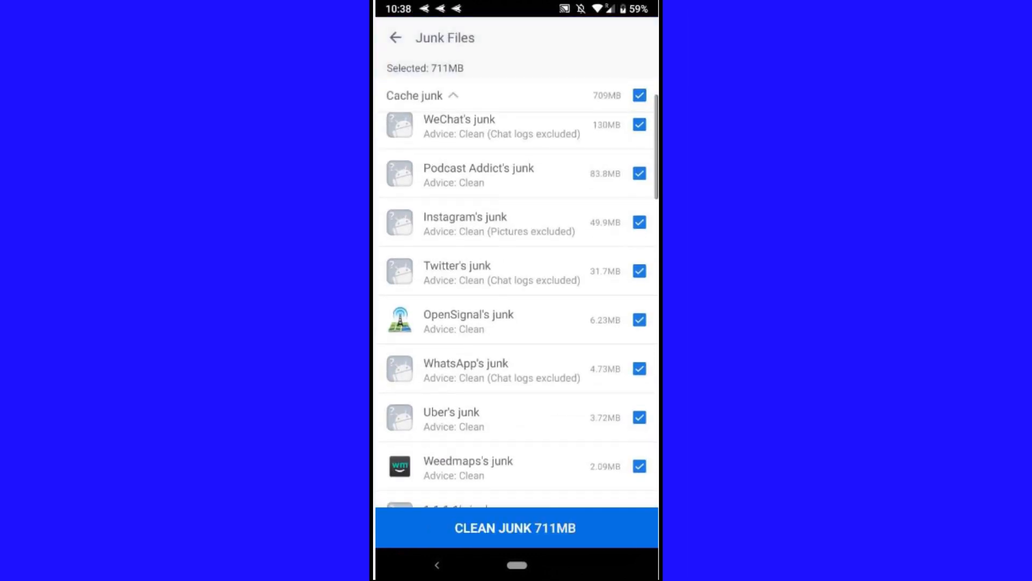
{"action": "scroll", "scroll_direction": "down", "scroll_amount": 3}
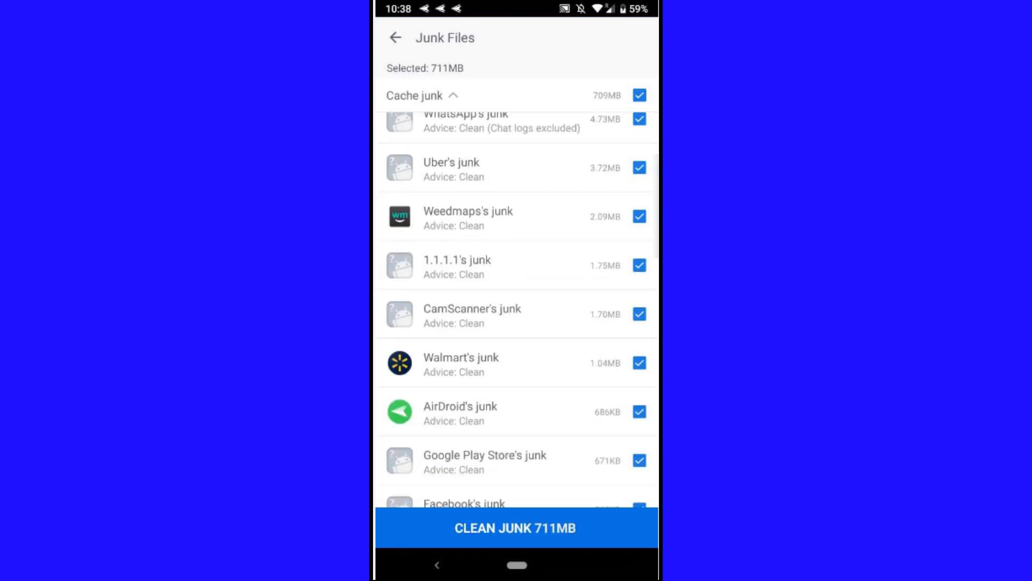
{"action": "scroll", "scroll_direction": "down", "scroll_amount": 3}
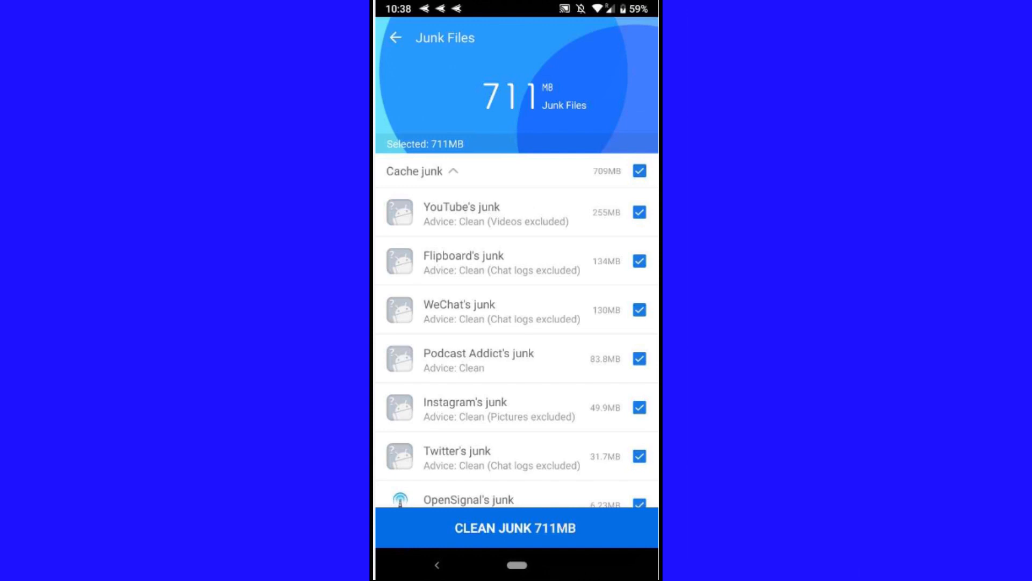
{"action": "left_click", "coordinate": [396, 39]}
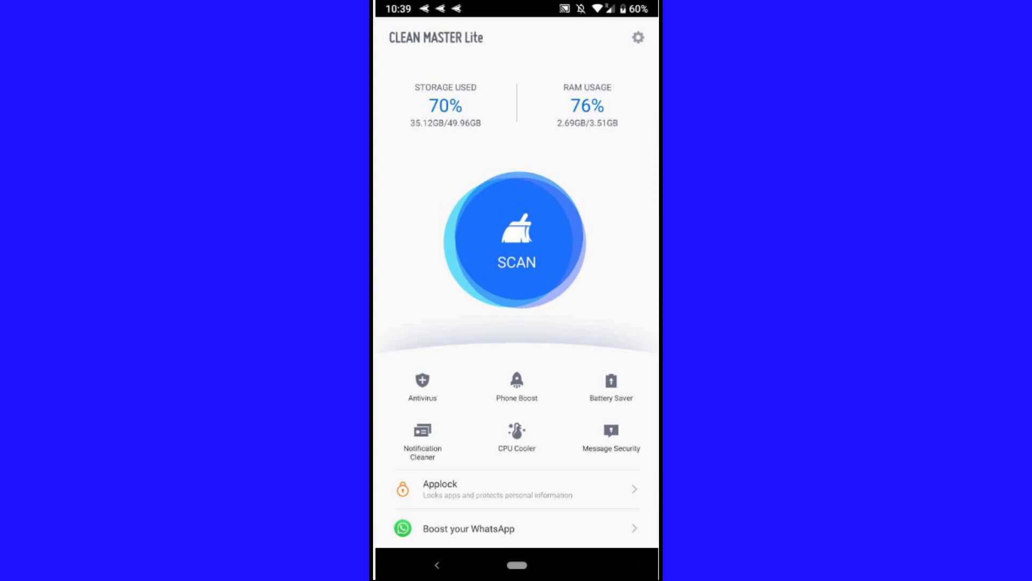
{"action": "left_click", "coordinate": [516, 435]}
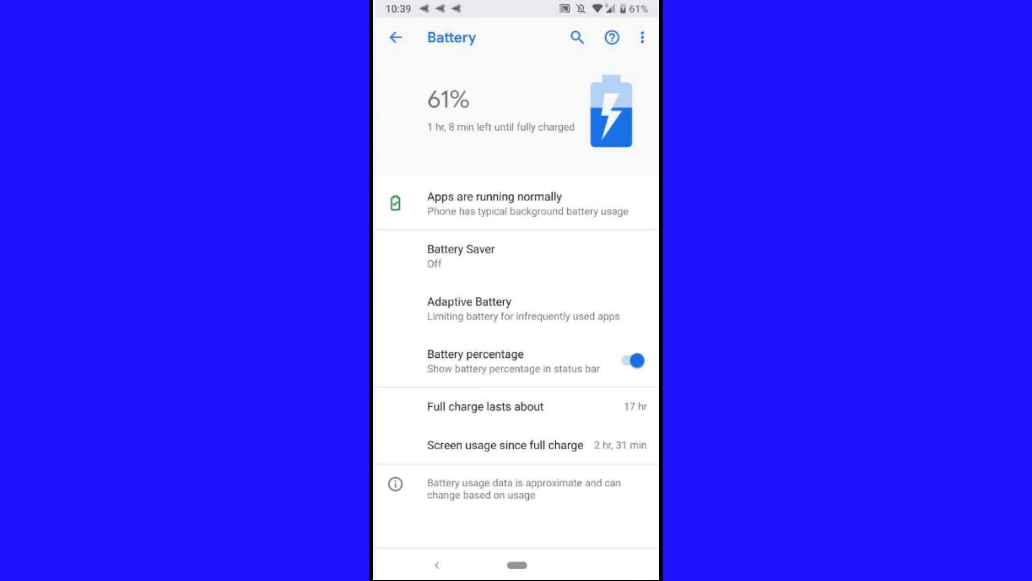
Toggle Use Adaptive Battery off and back on, then return to the main Settings list.
{"action": "left_click", "coordinate": [469, 301]}
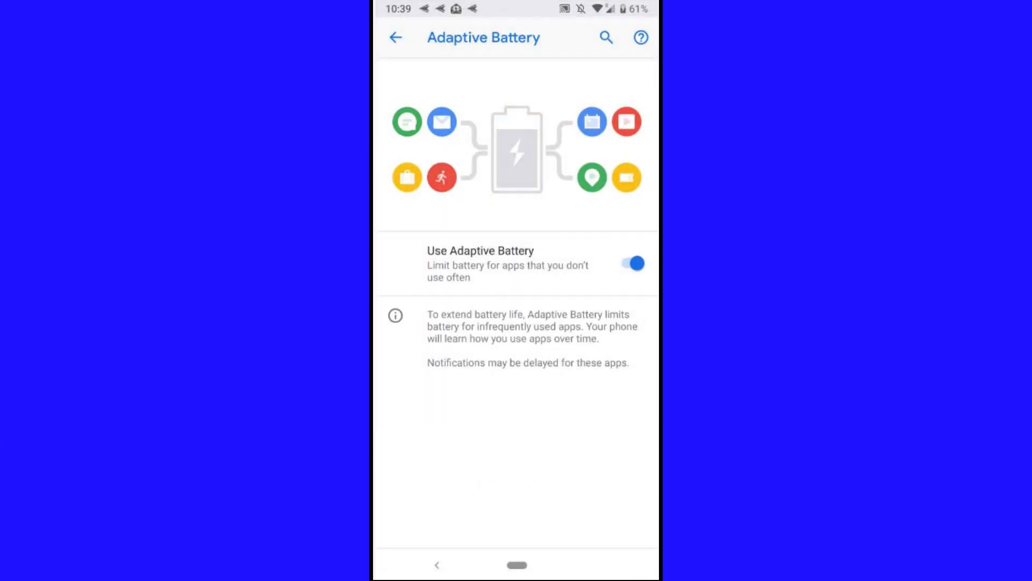
{"action": "left_click", "coordinate": [630, 262]}
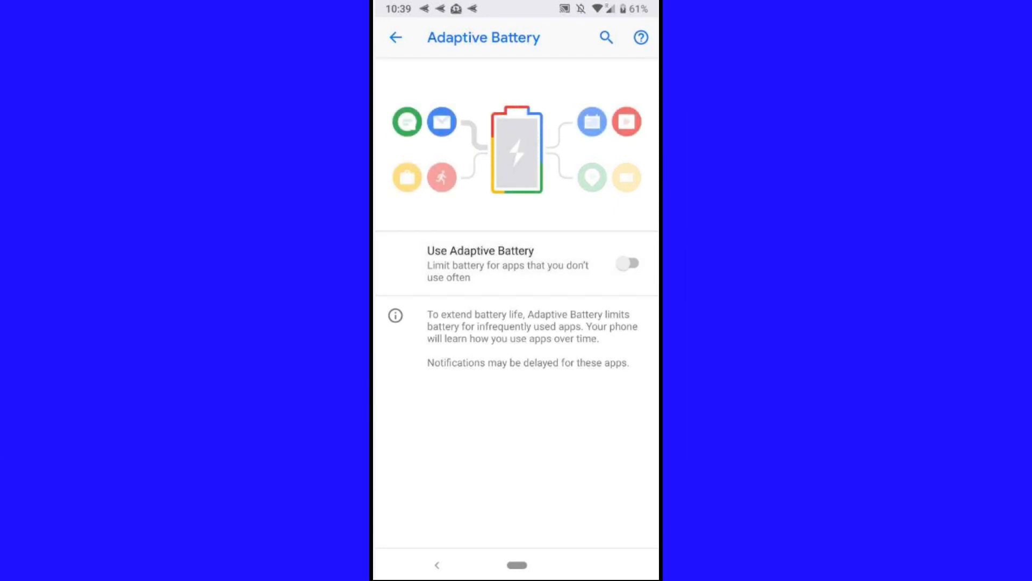
{"action": "left_click", "coordinate": [629, 262]}
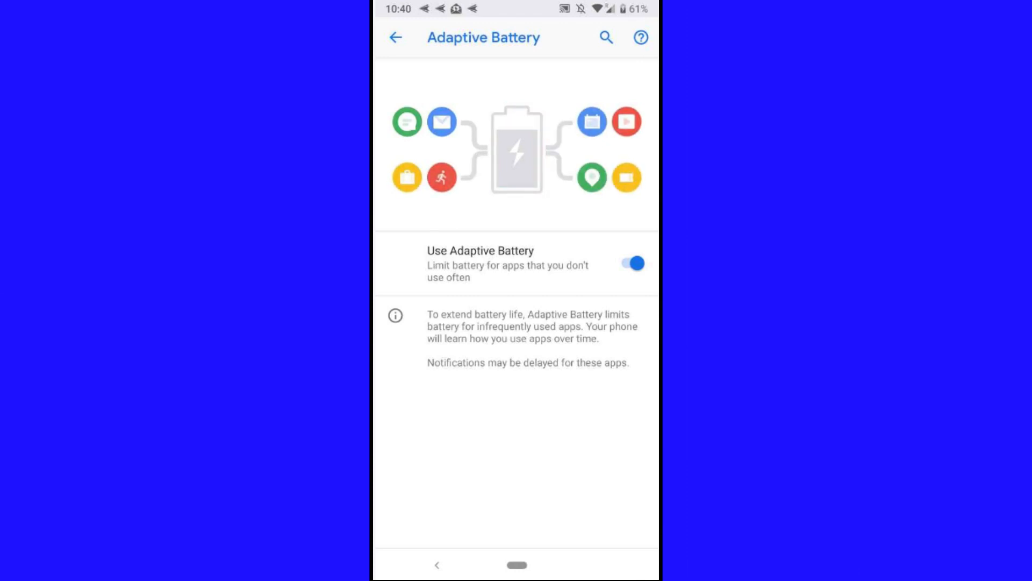
{"action": "left_click", "coordinate": [396, 37]}
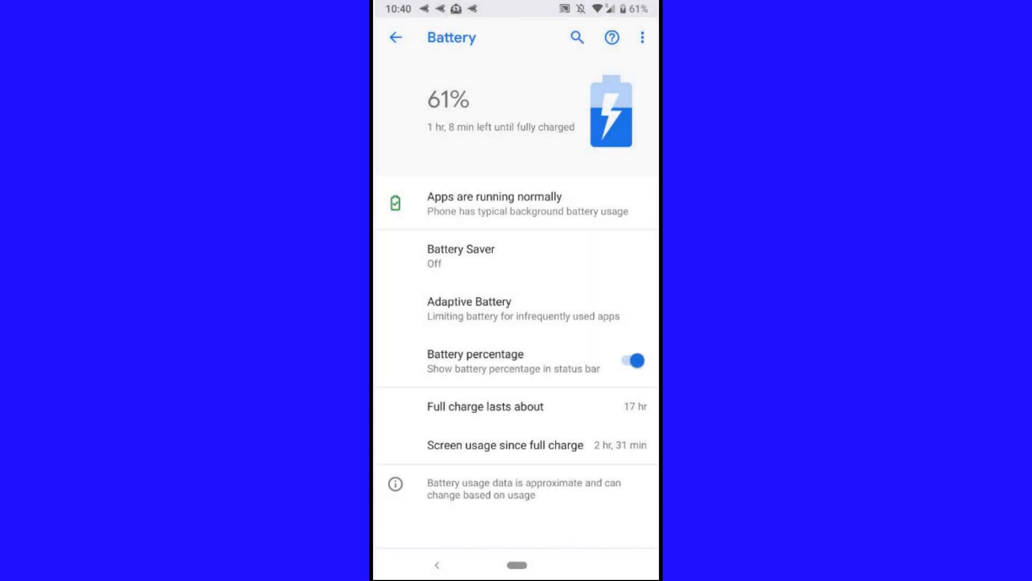
{"action": "left_click", "coordinate": [641, 39]}
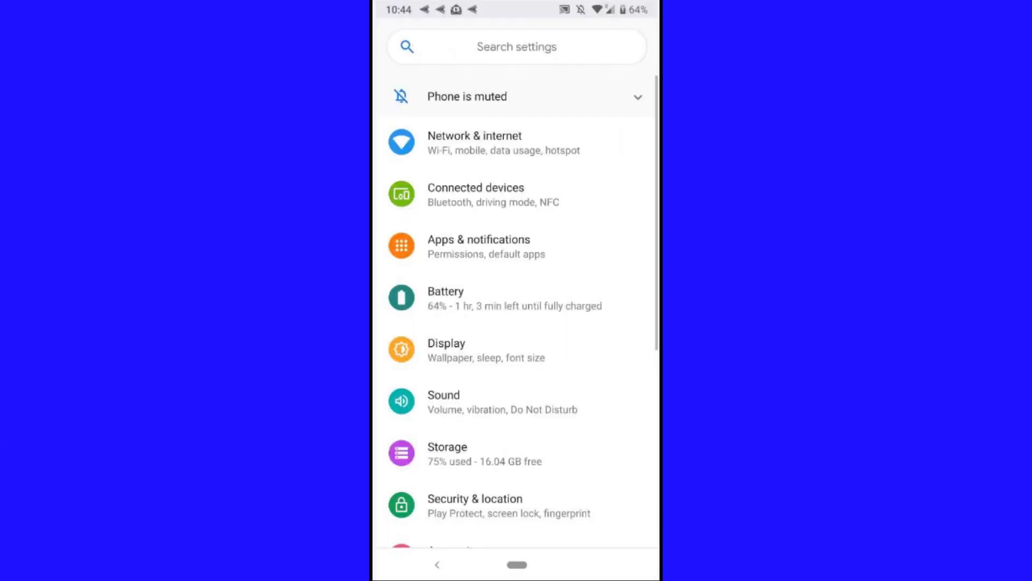
Go to System > Advanced > System update and run Check for update on Android 9.
{"action": "scroll", "scroll_direction": "down", "scroll_amount": 3}
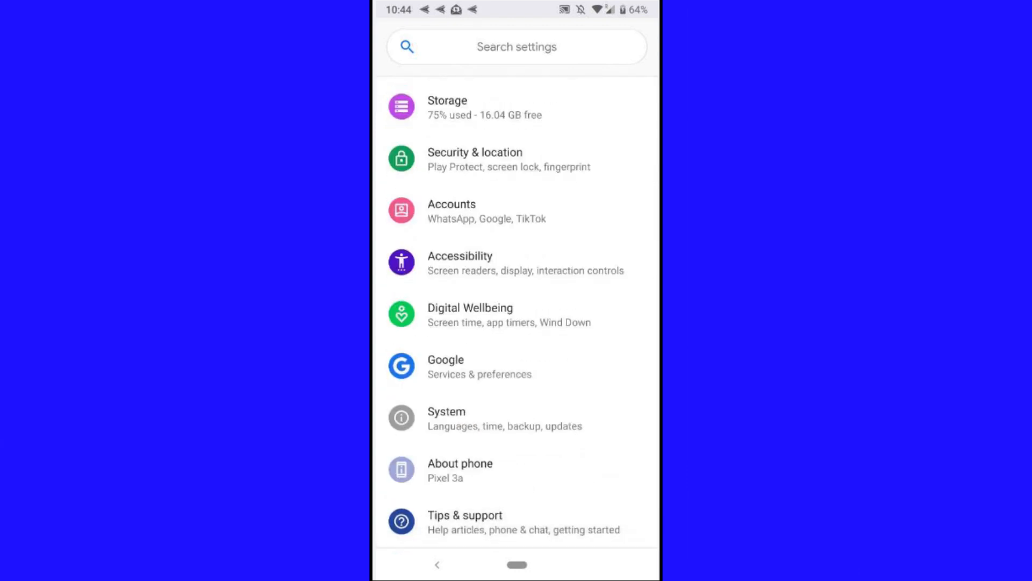
{"action": "left_click", "coordinate": [446, 417]}
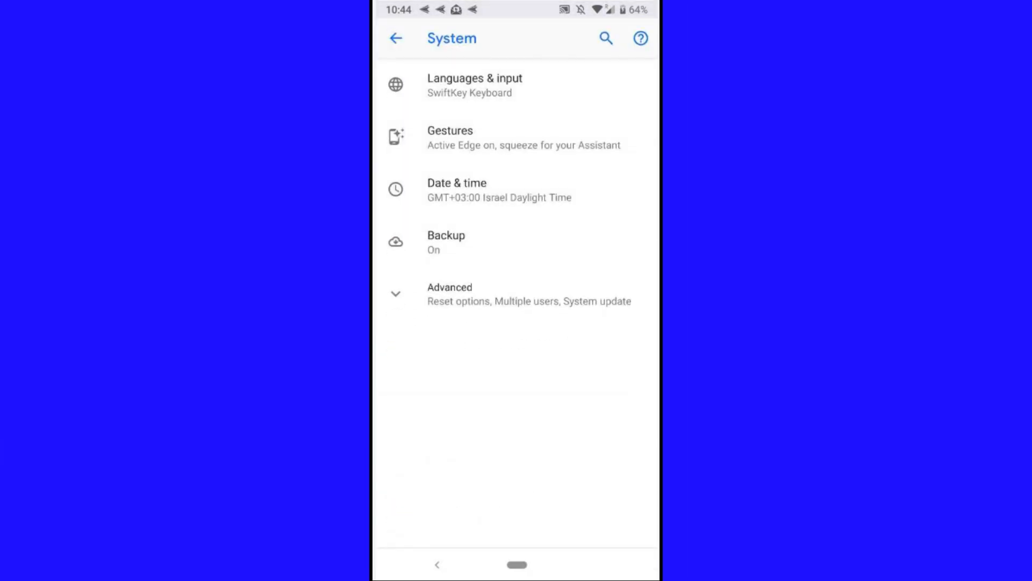
{"action": "left_click", "coordinate": [450, 294]}
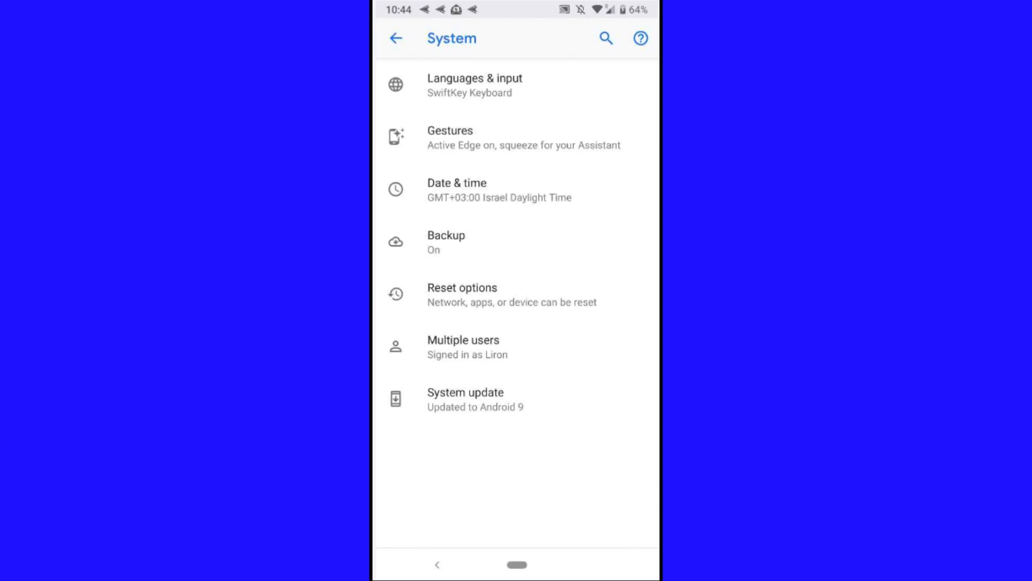
{"action": "left_click", "coordinate": [466, 391]}
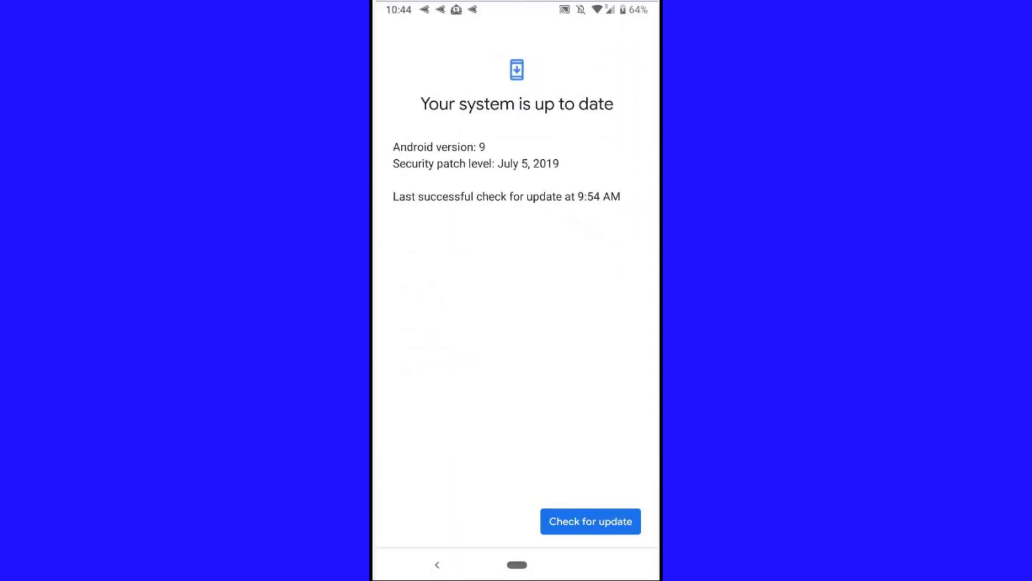
{"action": "left_click", "coordinate": [590, 521]}
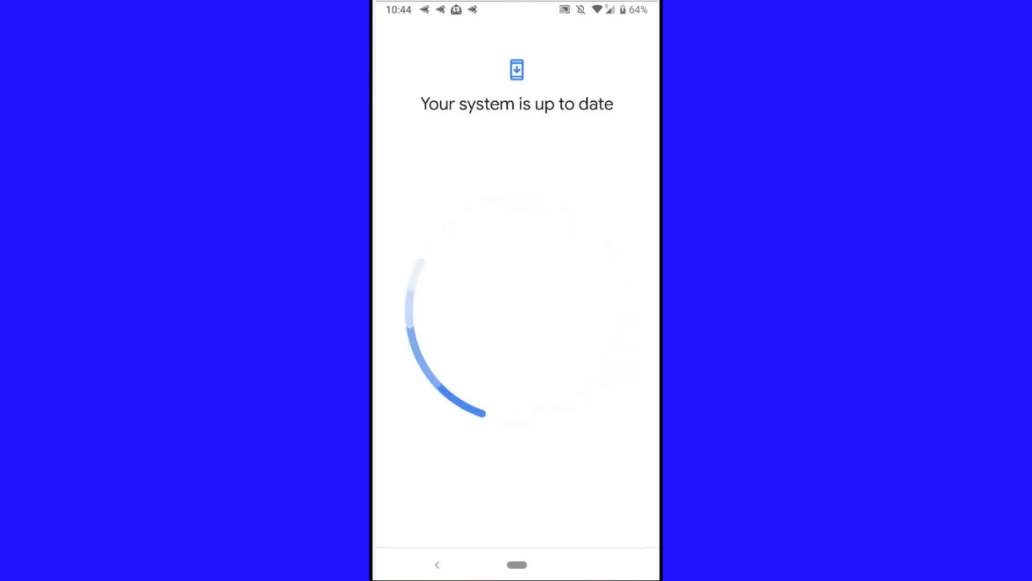